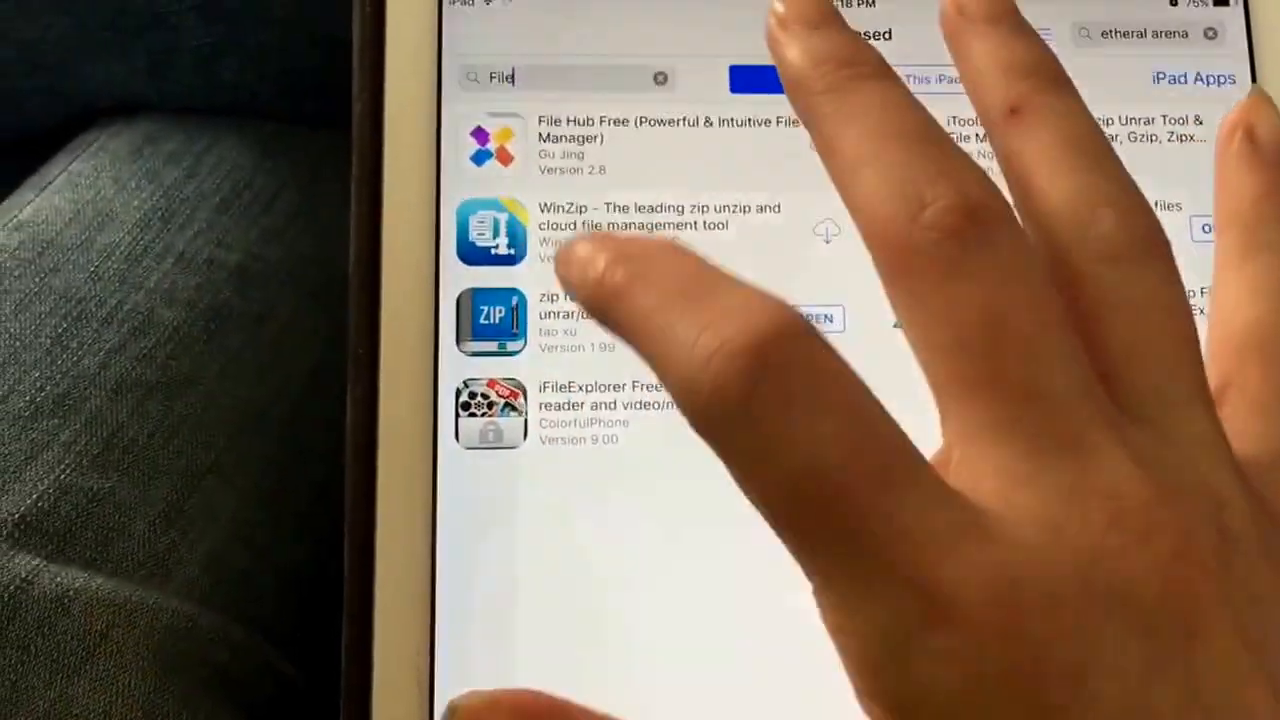
Select the zip tool app from the App Store file-management search results.
{"action": "left_click", "coordinate": [492, 320]}
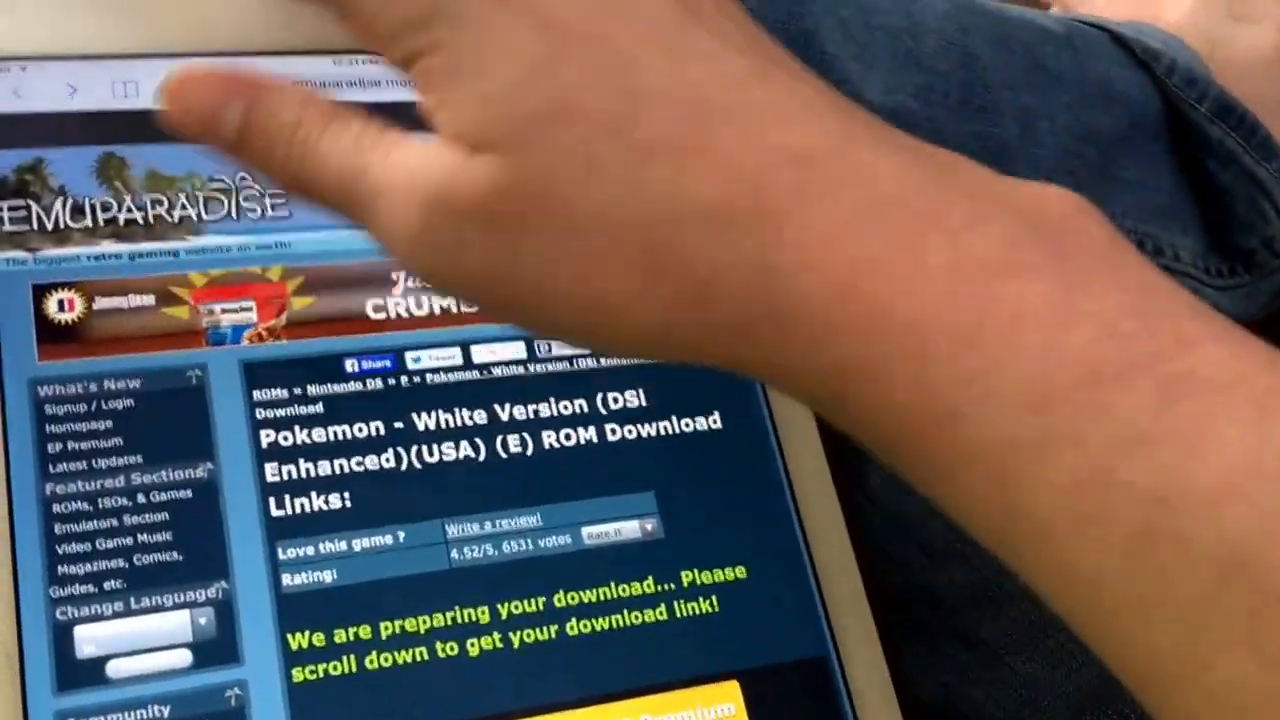
Scroll down the Emuparadise page toward the homepage link.
{"action": "scroll", "scroll_direction": "down", "scroll_amount": 3}
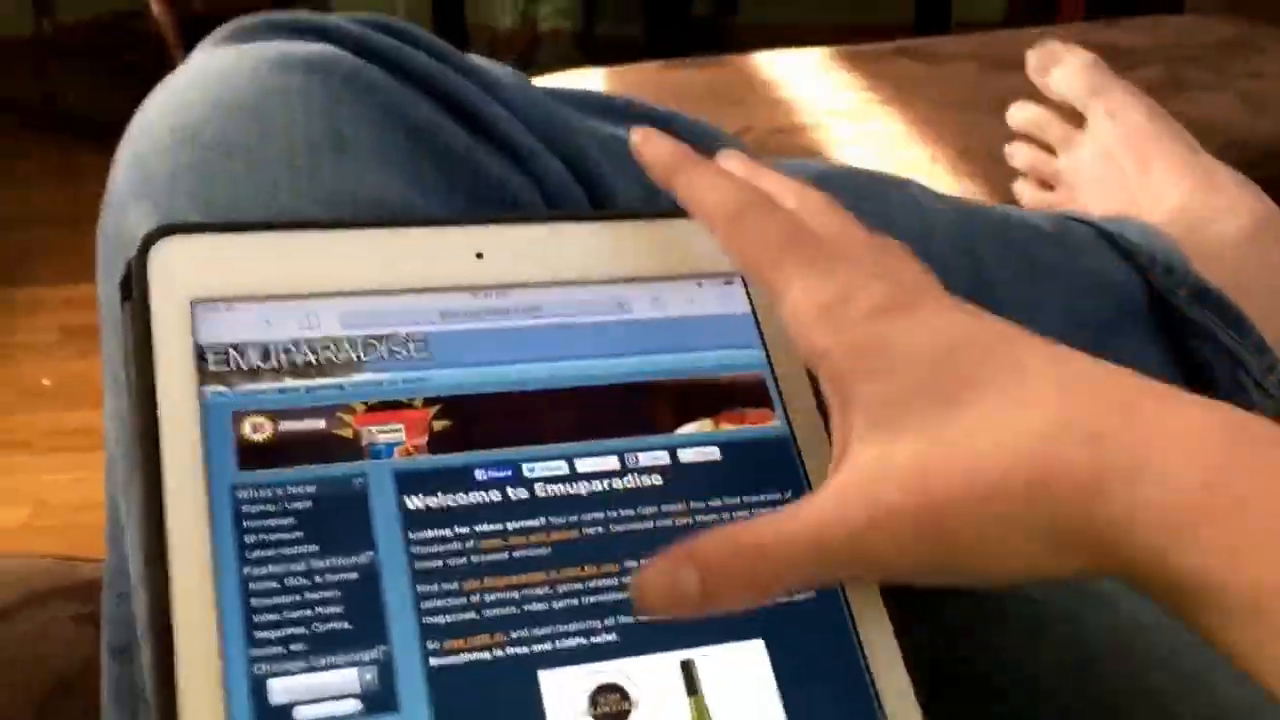
{"action": "scroll", "scroll_direction": "down", "scroll_amount": 3}
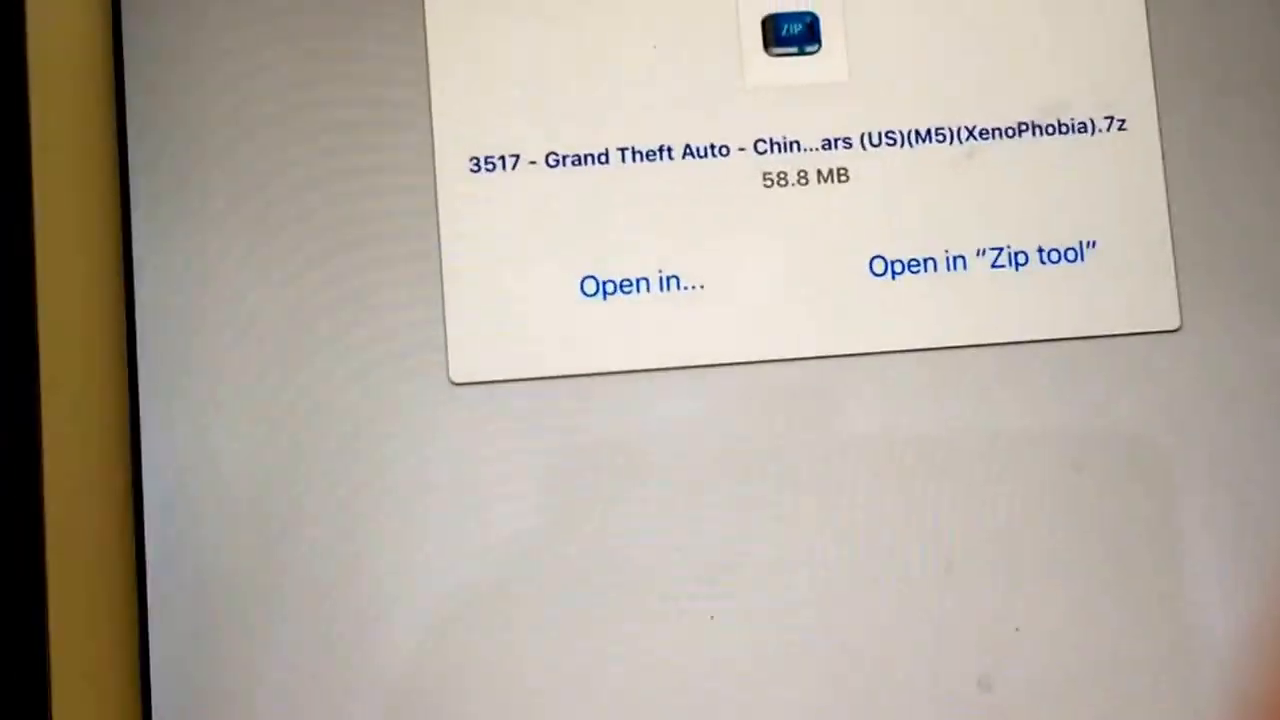
Unzip the downloaded GTA Chinatown Wars 7z archive in Zip tool and bring up its action menu.
{"action": "left_click", "coordinate": [980, 260]}
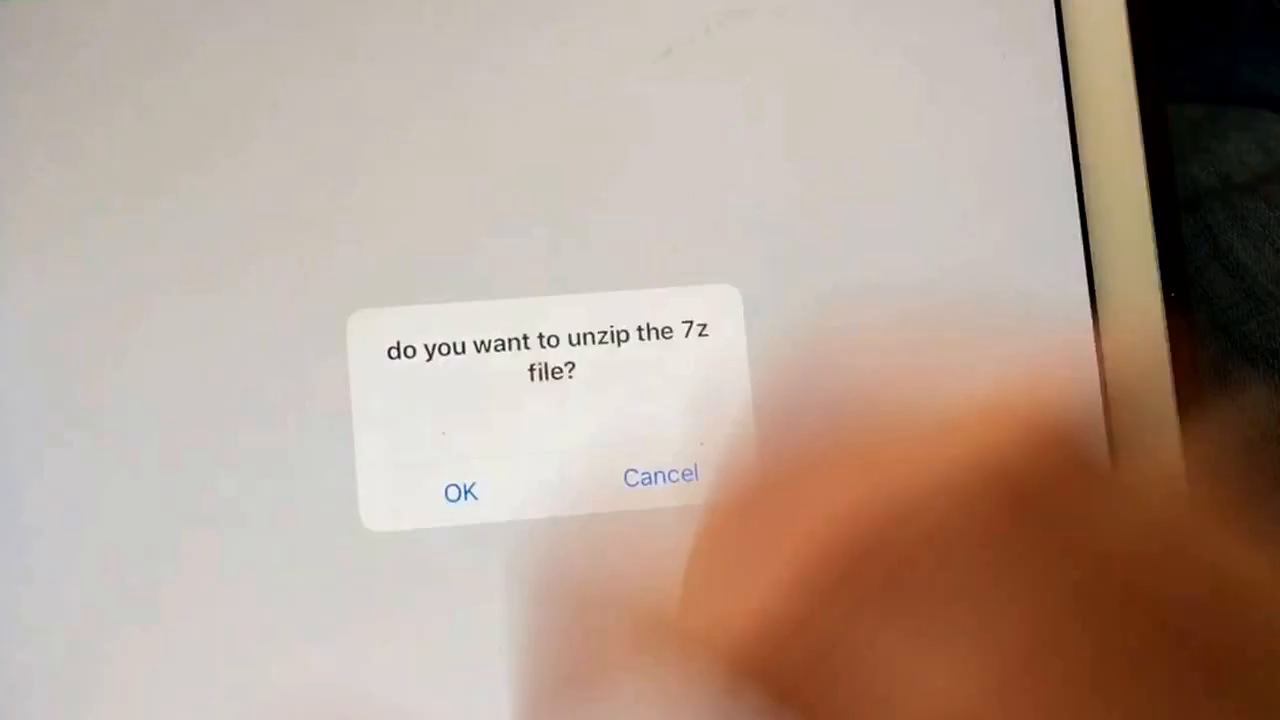
{"action": "left_click", "coordinate": [460, 492]}
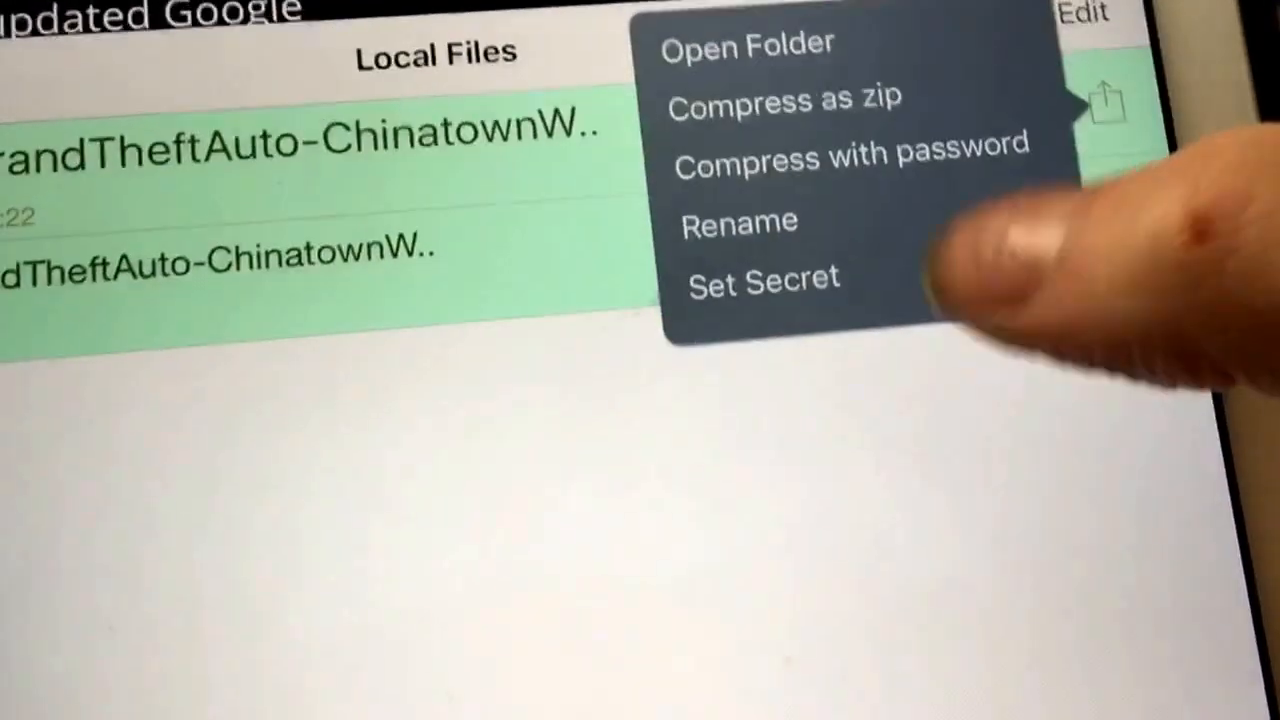
{"action": "left_click", "coordinate": [784, 96]}
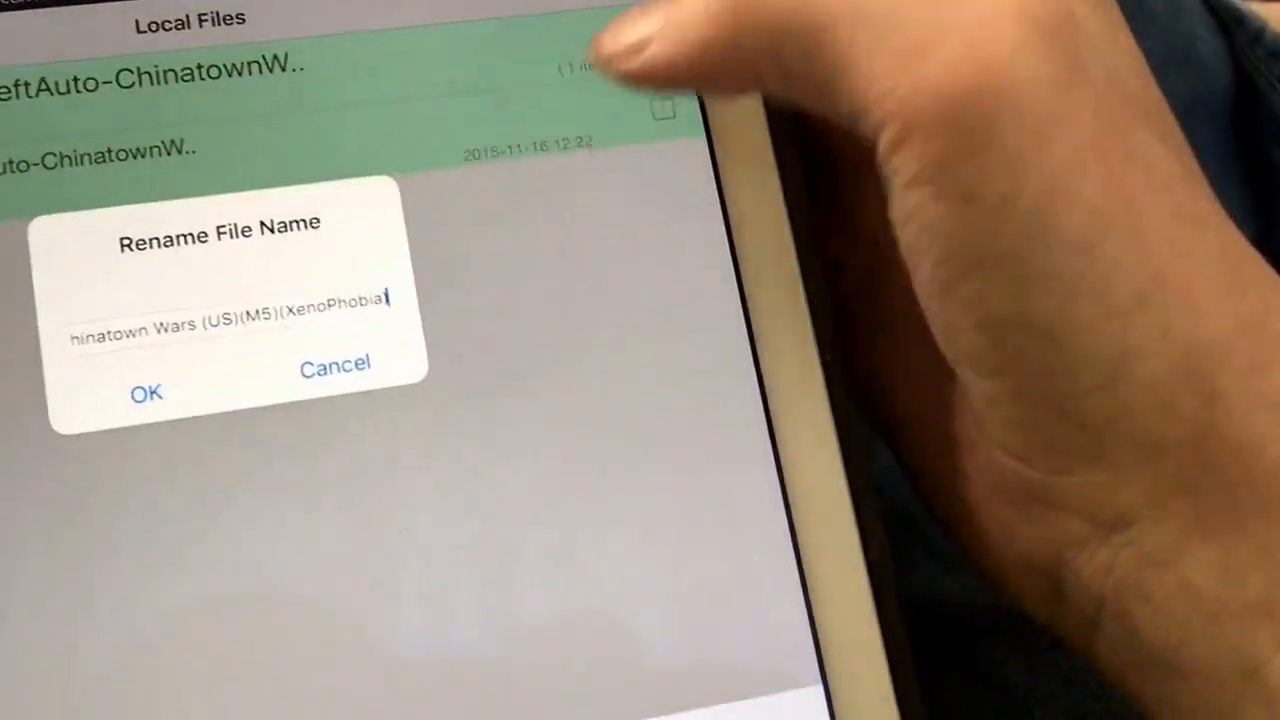
Confirm the new file name for the extracted Chinatown Wars ROM.
{"action": "left_click", "coordinate": [146, 392]}
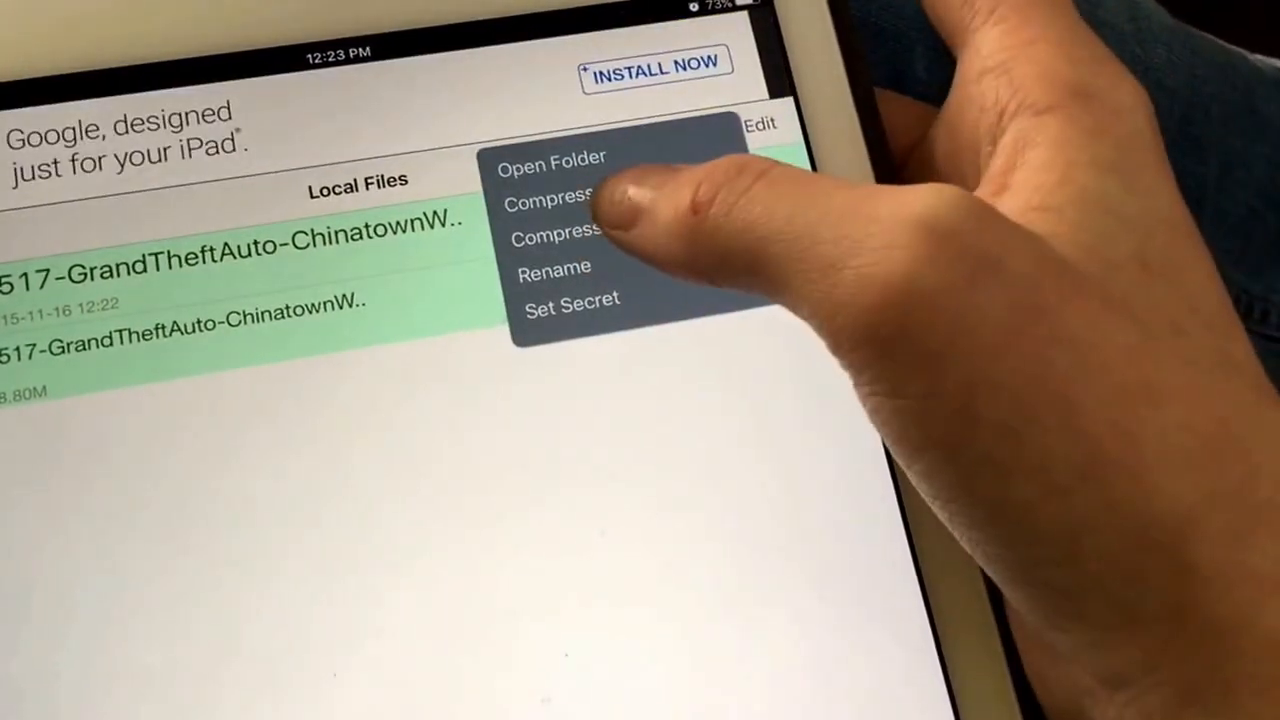
{"action": "left_click", "coordinate": [552, 196]}
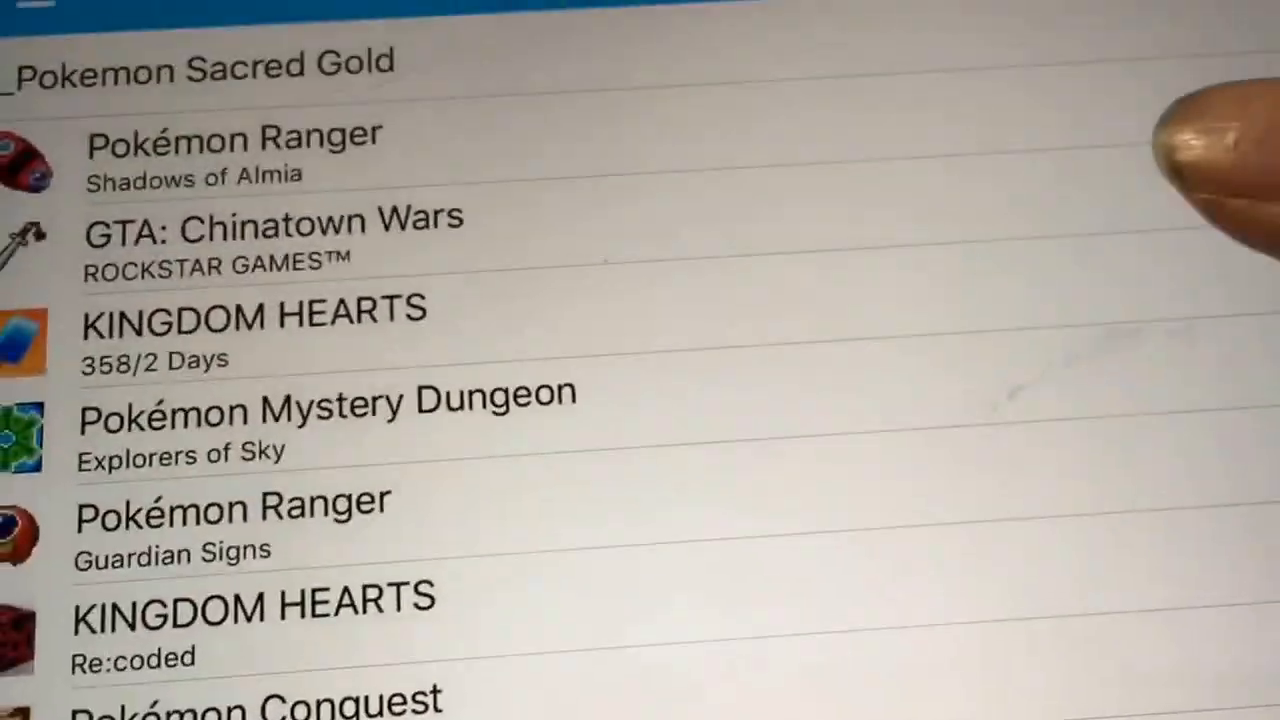
Launch GTA: Chinatown Wars from the NDS4iOS game list.
{"action": "left_click", "coordinate": [270, 220]}
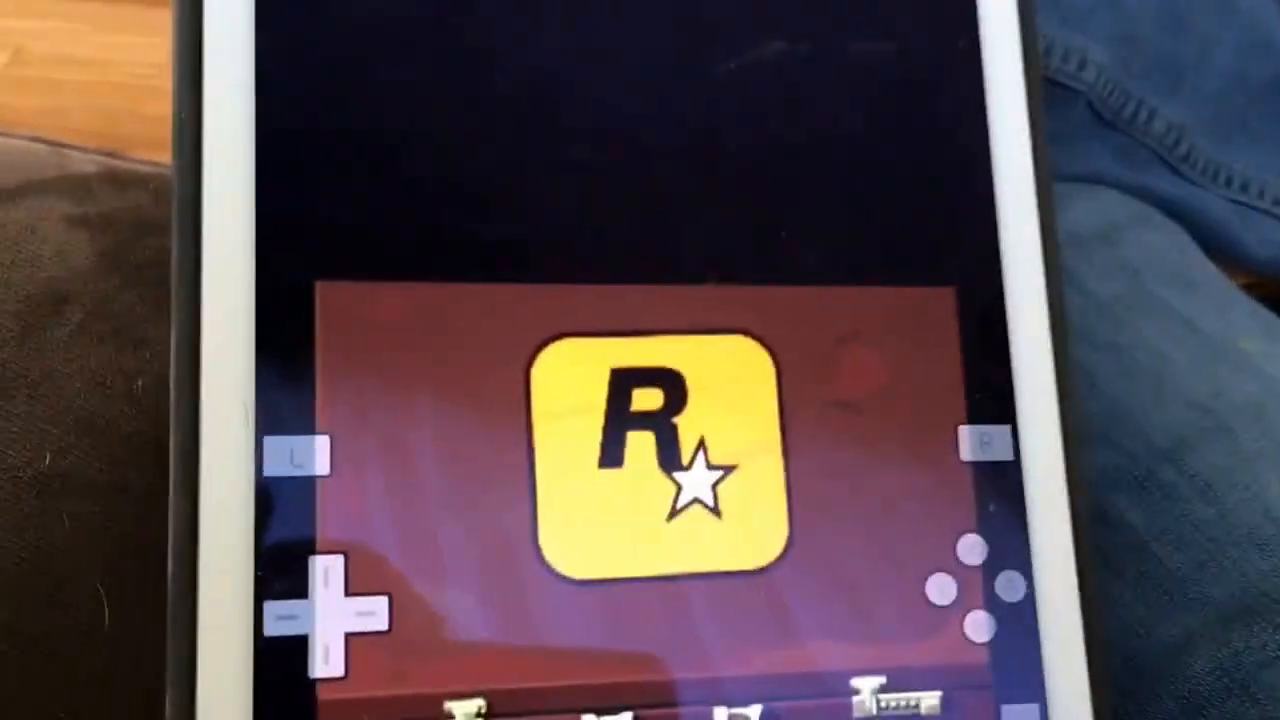